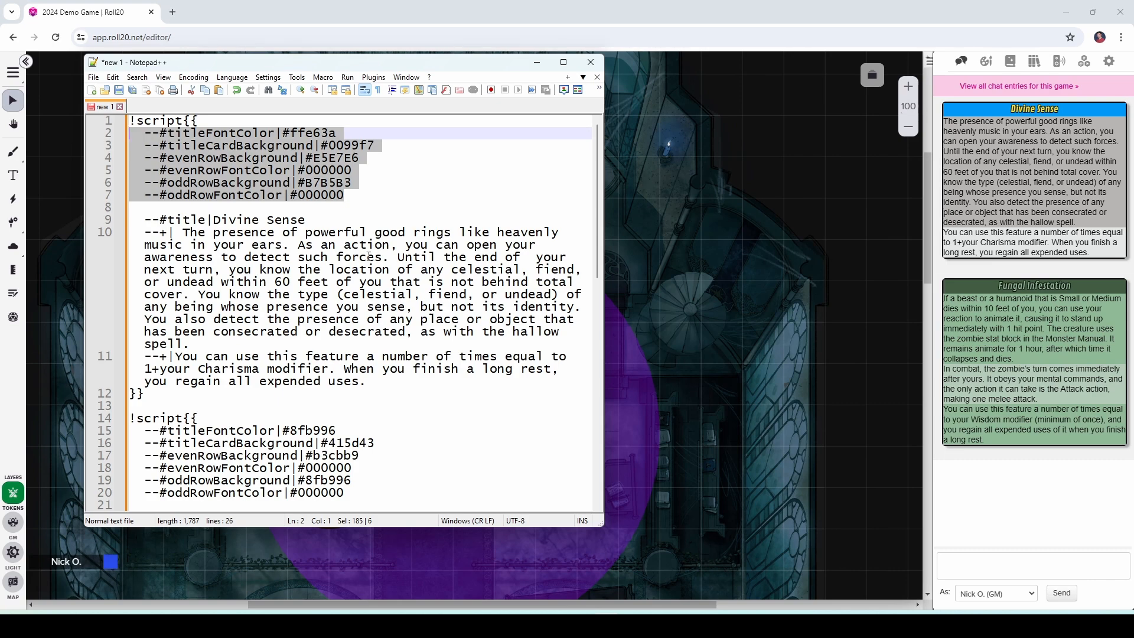
# - Swap the Fungal Infestation colour lines for --lSettings|druidFormat, then move to the browser
pyautogui.scroll(-3)
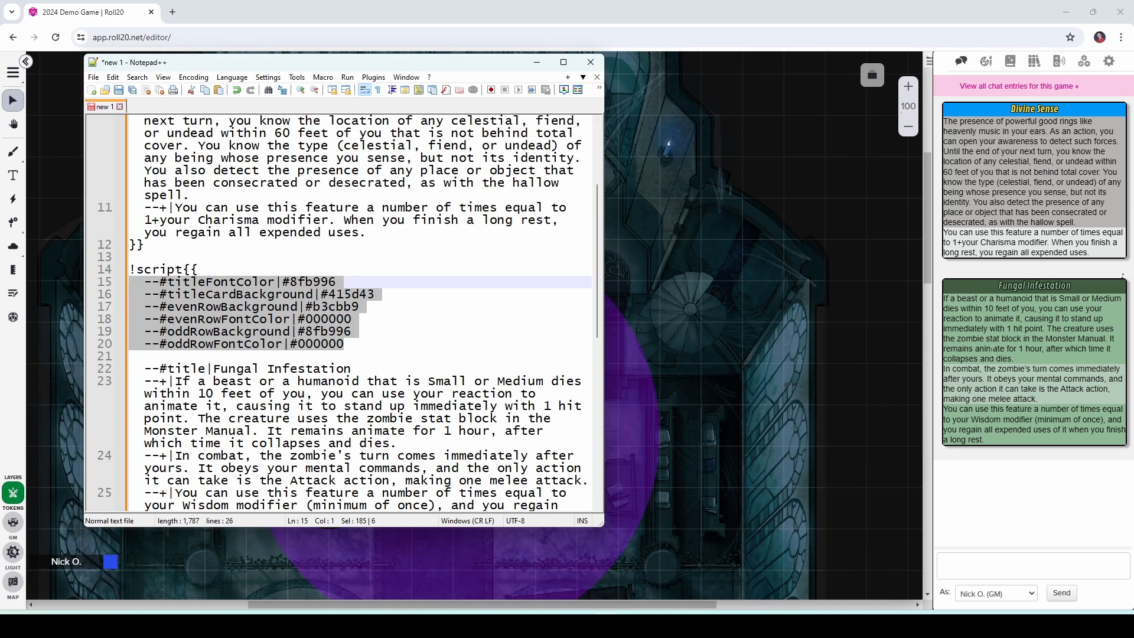
pyautogui.click(376, 344)
pyautogui.write('--lSettings|druidFormat')
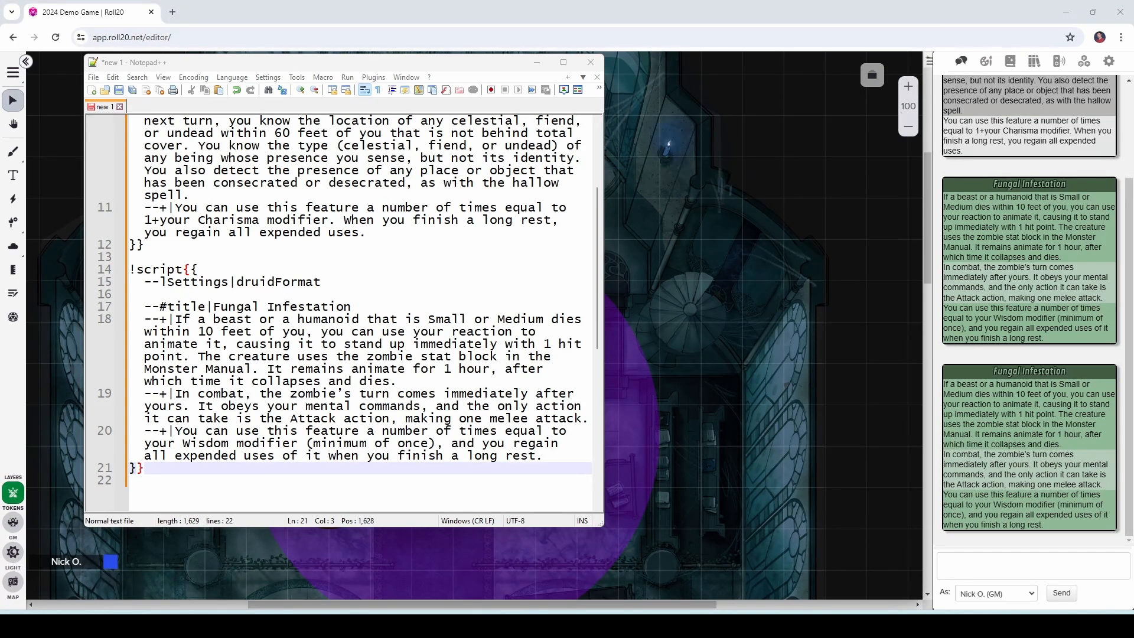
pyautogui.click(228, 12)
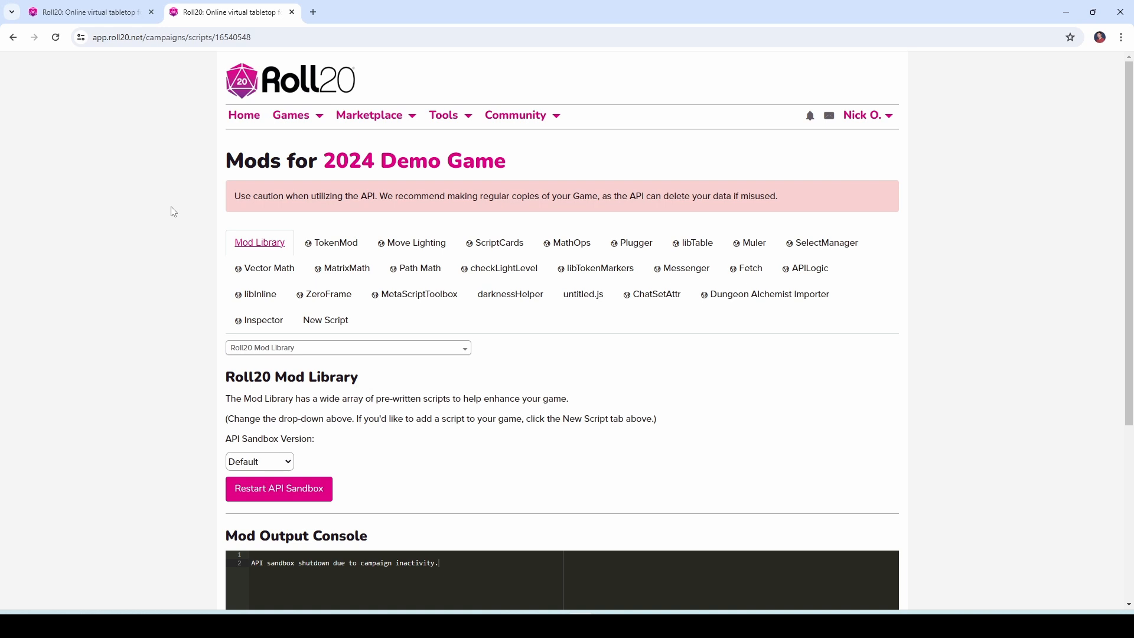
pyautogui.moveTo(217, 190)
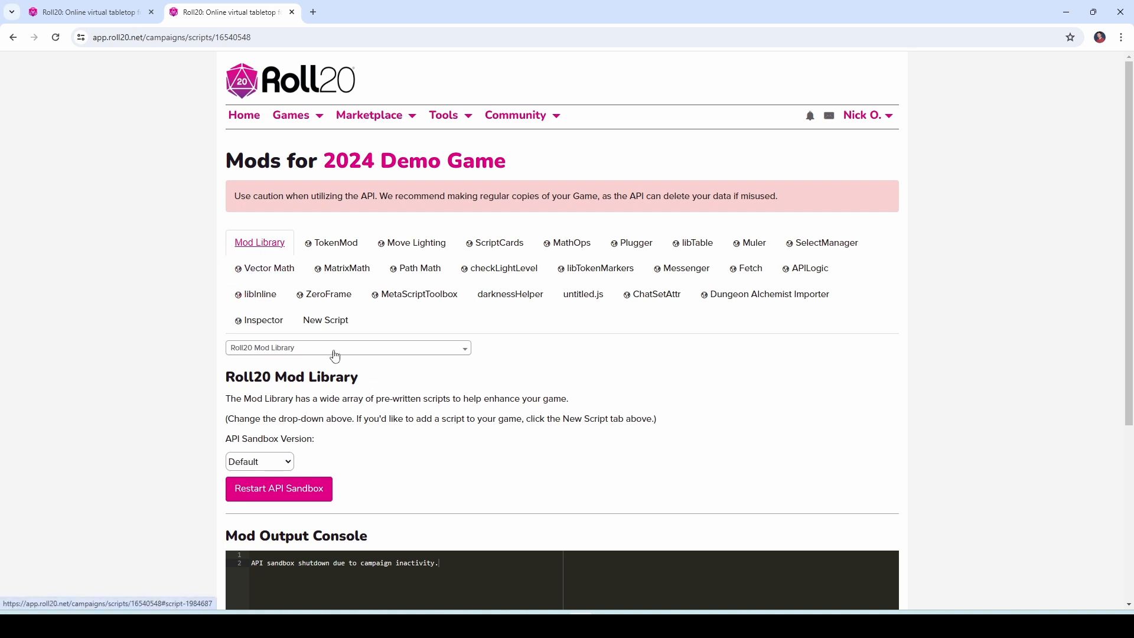
# - Navigate to the 2024 Demo Game's Mods (API Scripts) page and review its tabs
pyautogui.click(347, 348)
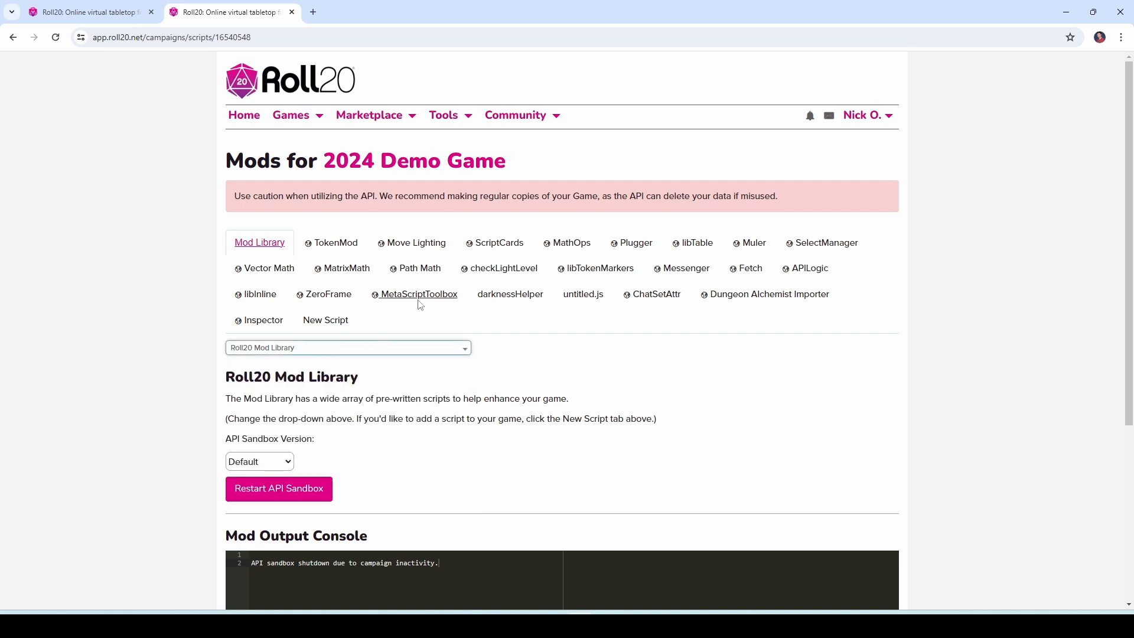
pyautogui.click(498, 242)
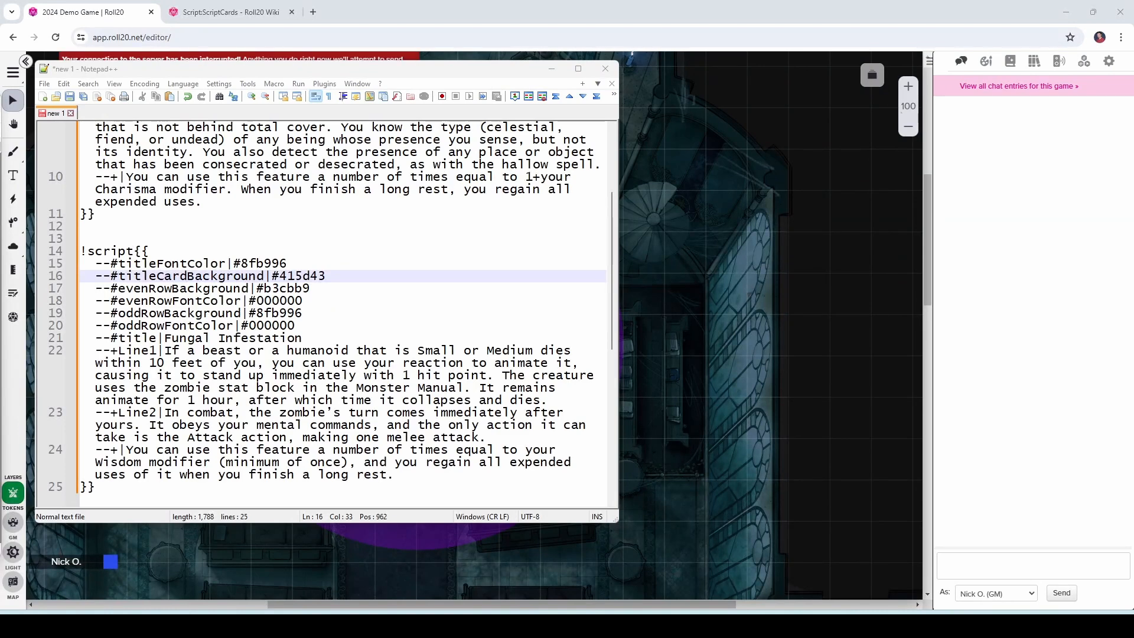
pyautogui.moveTo(316, 320)
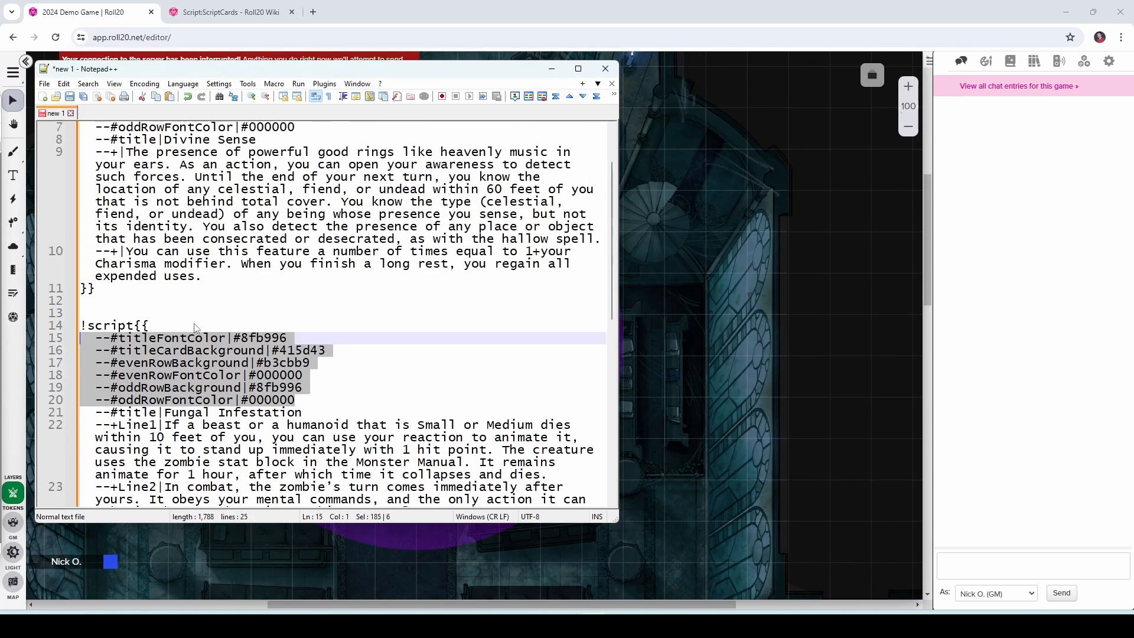
# - Write a new !script{{ block ending with --sSettings|druidFormat to store the colour settings
pyautogui.scroll(-3)
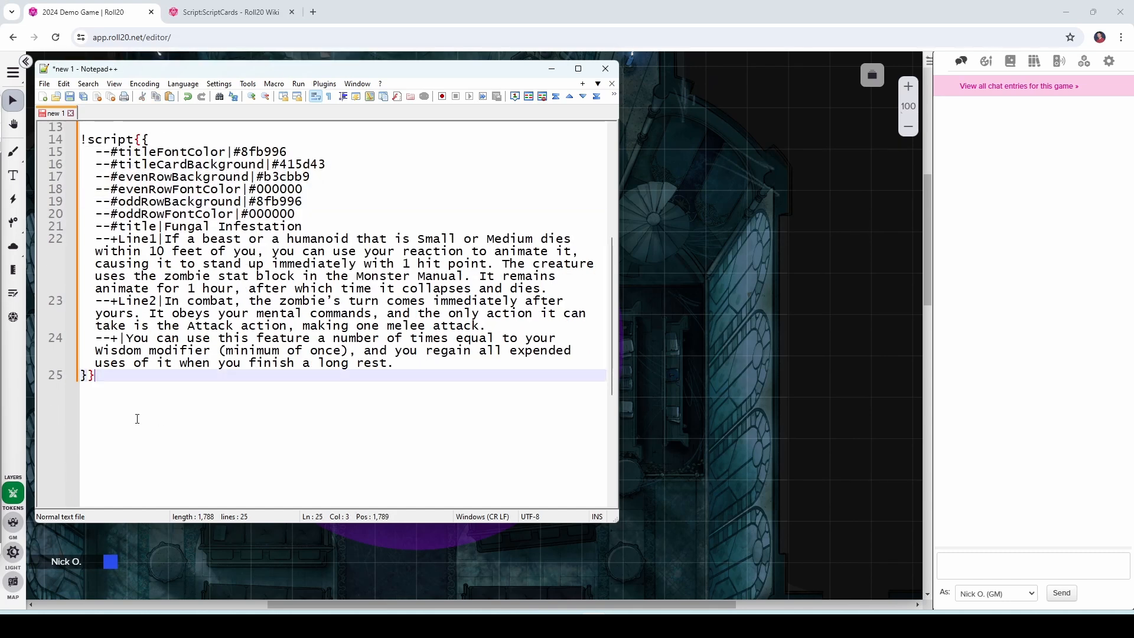
pyautogui.write('!scer')
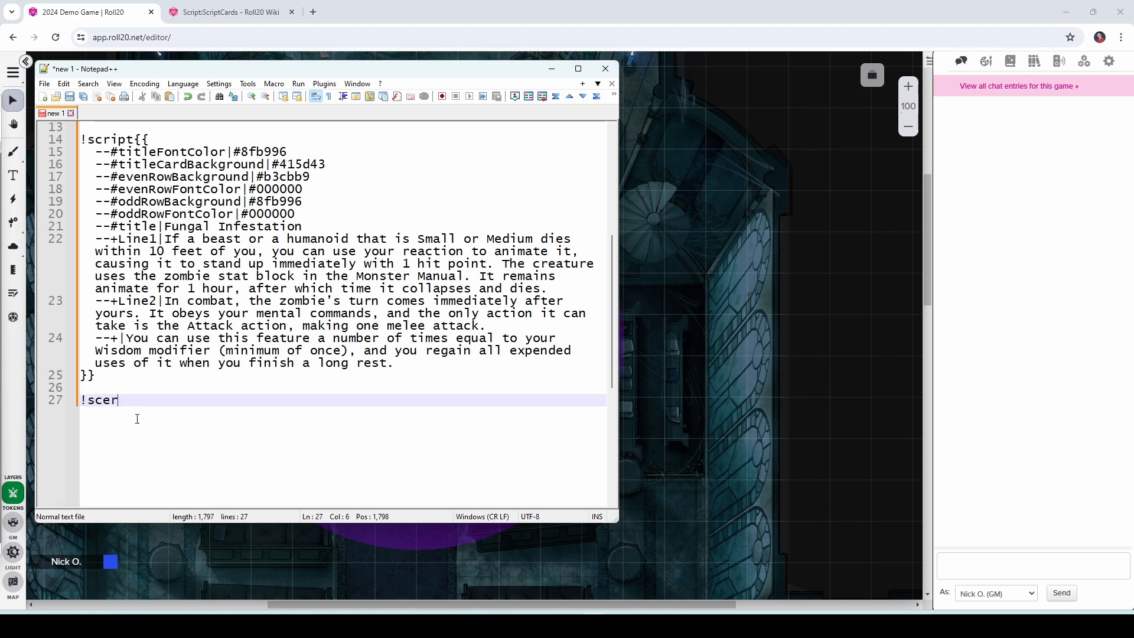
pyautogui.write('pt')
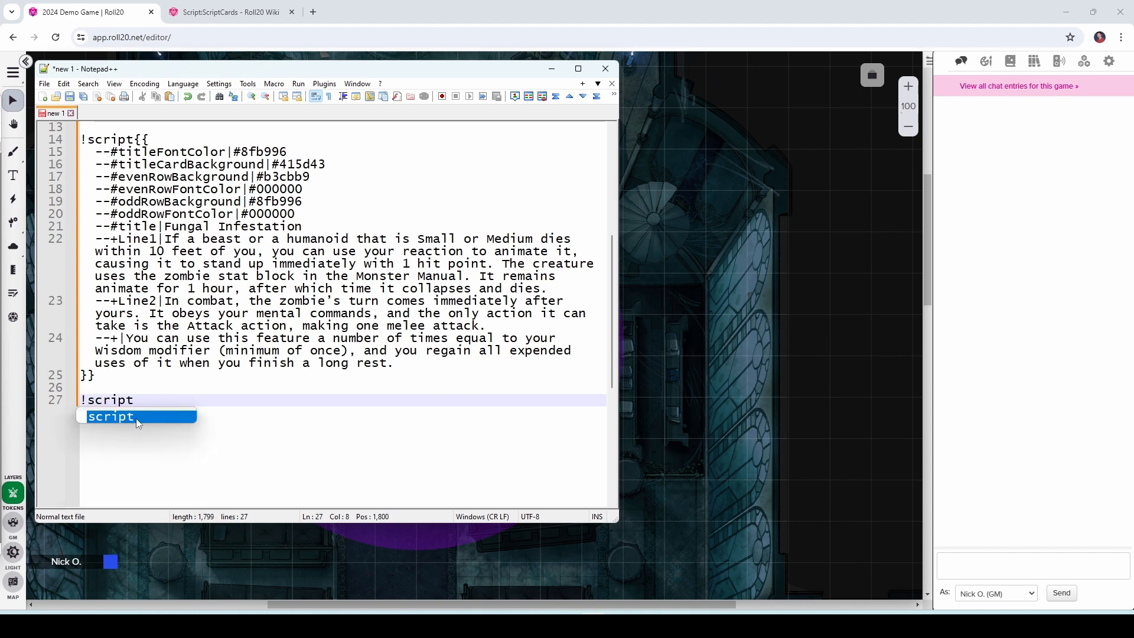
pyautogui.write('{{')
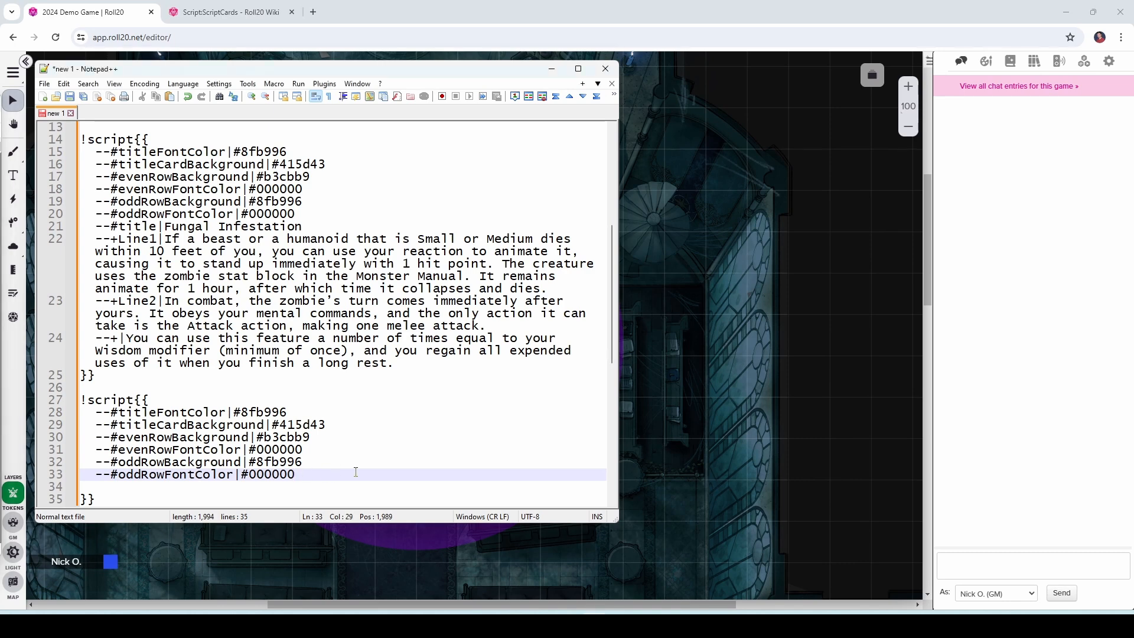
pyautogui.write('--sSettings|druidFormat')
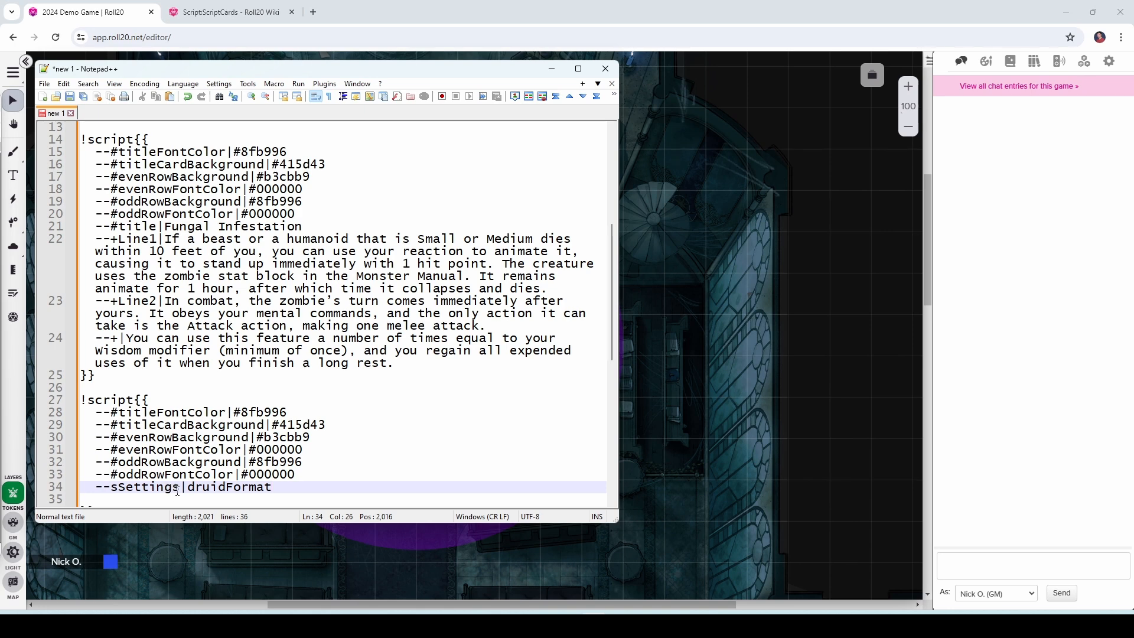
# - Select the whole new settings-storage script block ready for copying
pyautogui.doubleClick(144, 487)
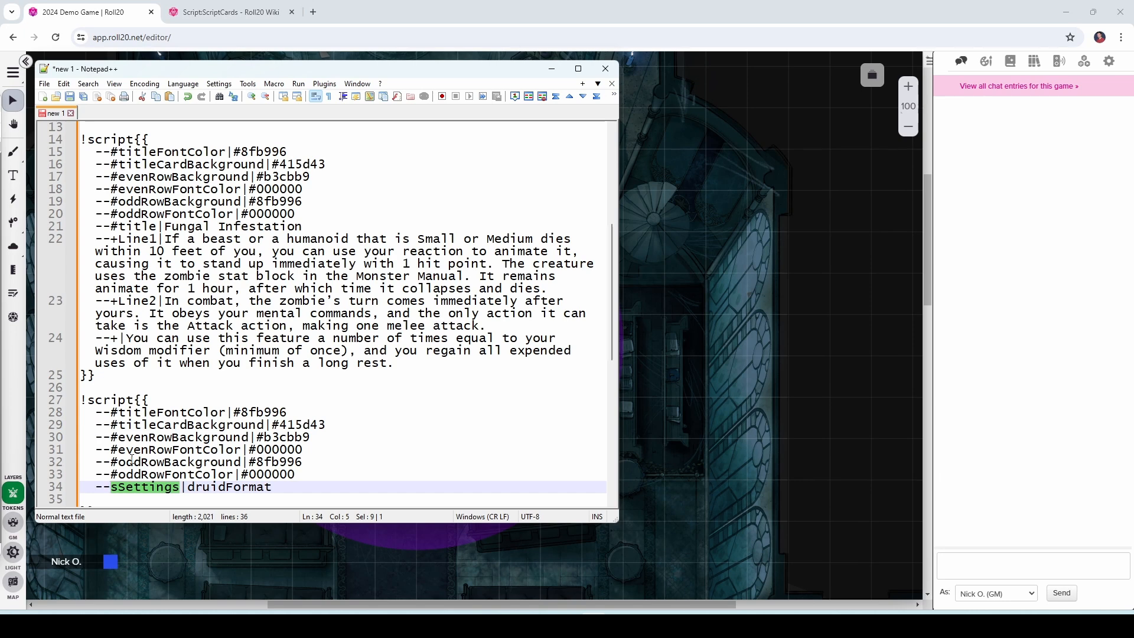
pyautogui.click(273, 487)
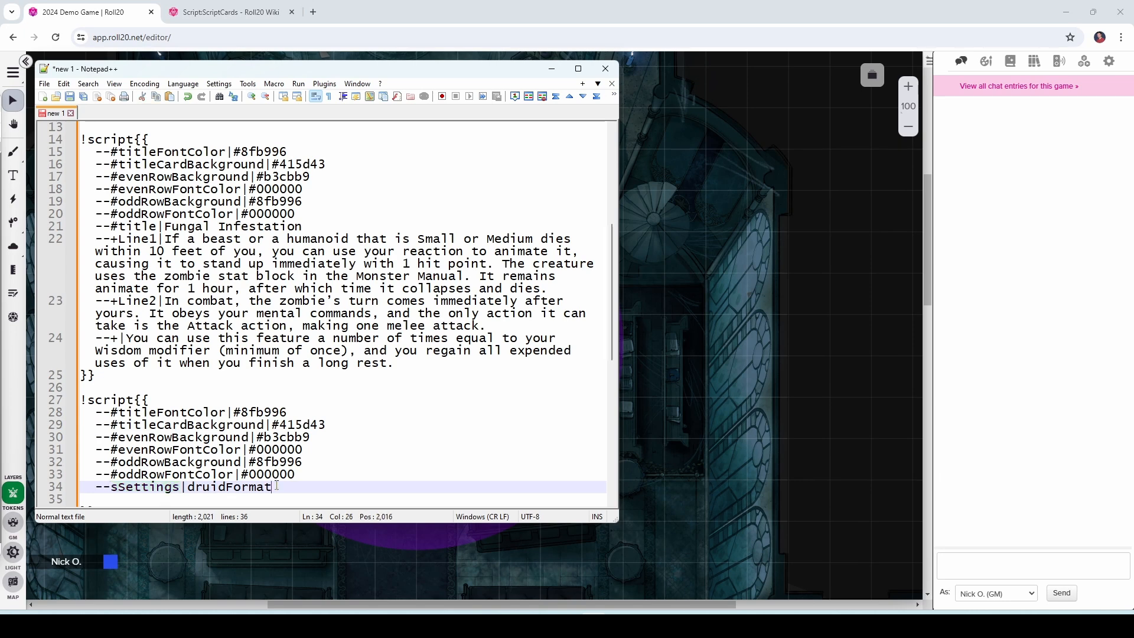
pyautogui.doubleClick(227, 486)
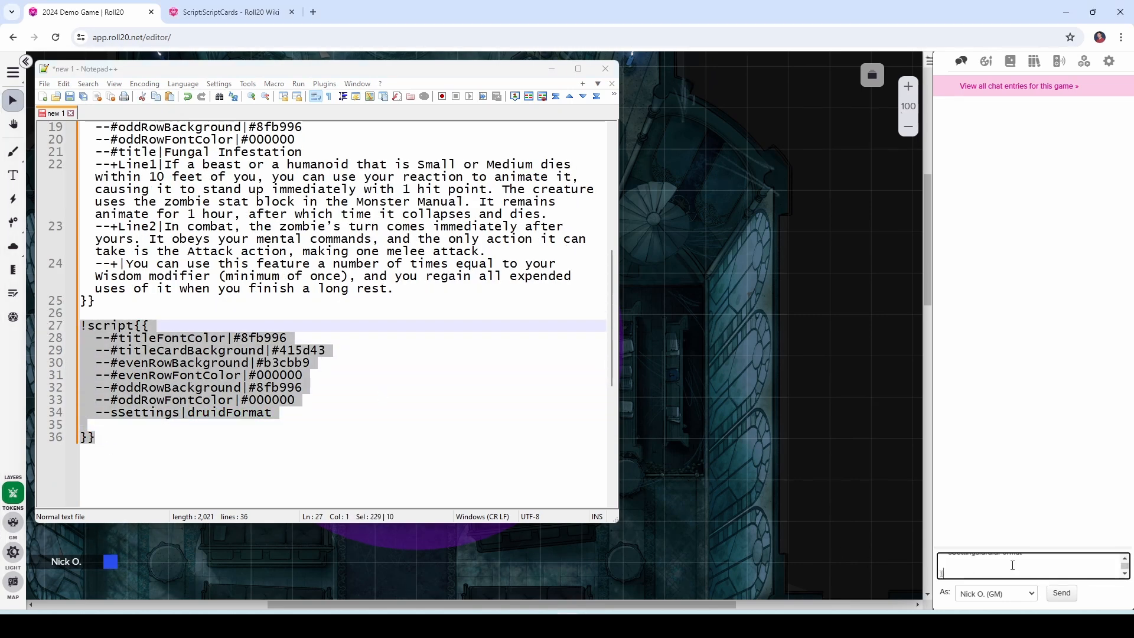
# - Paste the druidFormat storage script into Roll20 chat and send it
pyautogui.click(1059, 591)
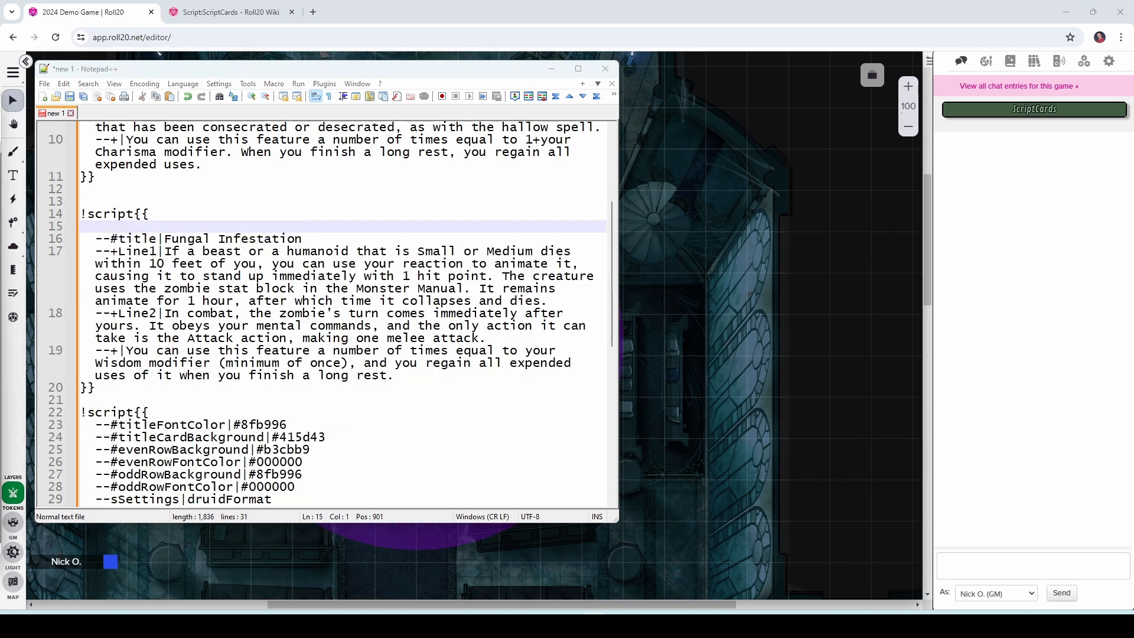
# - Add --lSettings|druidFormat under !script{{ and select the Fungal Infestation block for copying
pyautogui.click(156, 214)
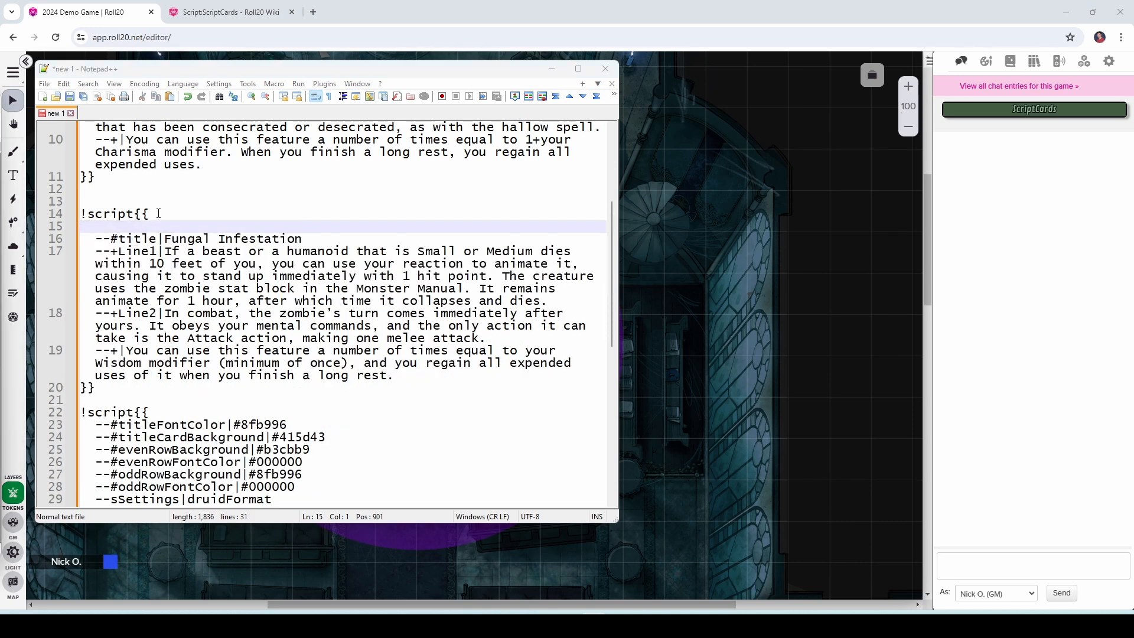
pyautogui.write('--lSettings|druidFormat')
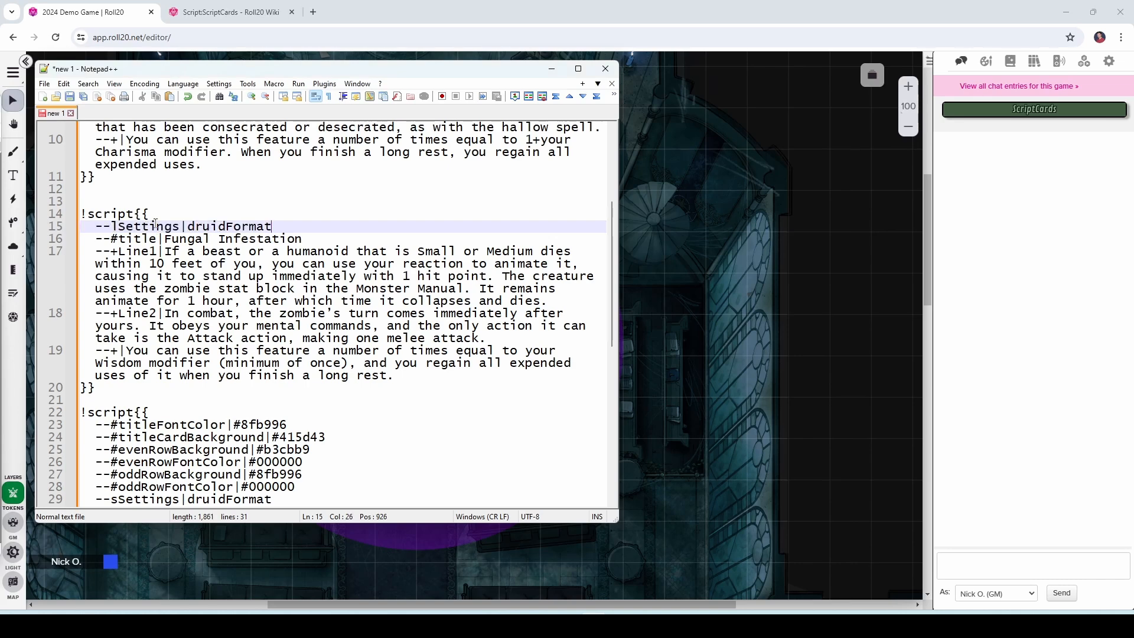
pyautogui.doubleClick(224, 227)
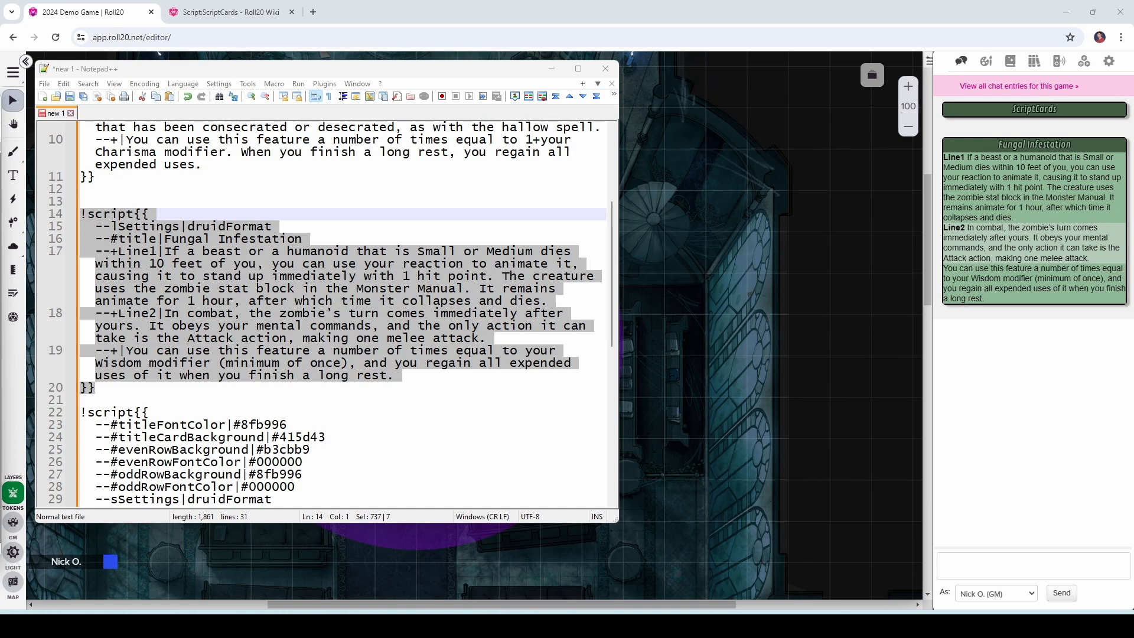
# - Paste the Fungal Infestation script into chat to post the green druid-styled card
pyautogui.click(1032, 564)
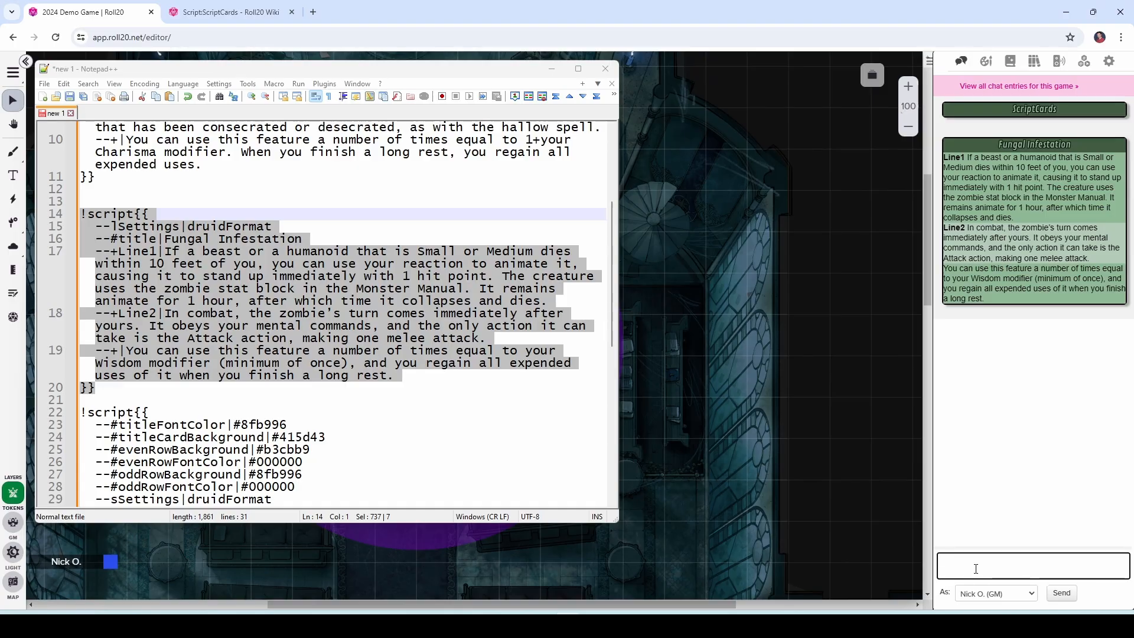
# - Run !sc-liststoredsettings and expand the druidFormat entry's saved values
pyautogui.write('!sc-liststoredsettings')
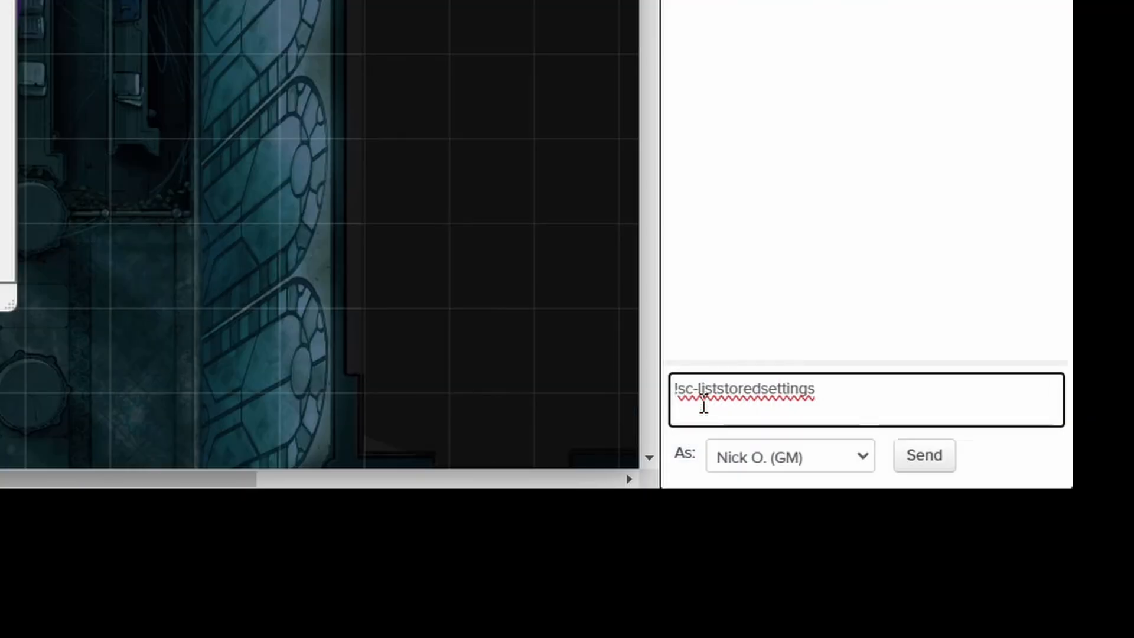
pyautogui.moveTo(866, 401)
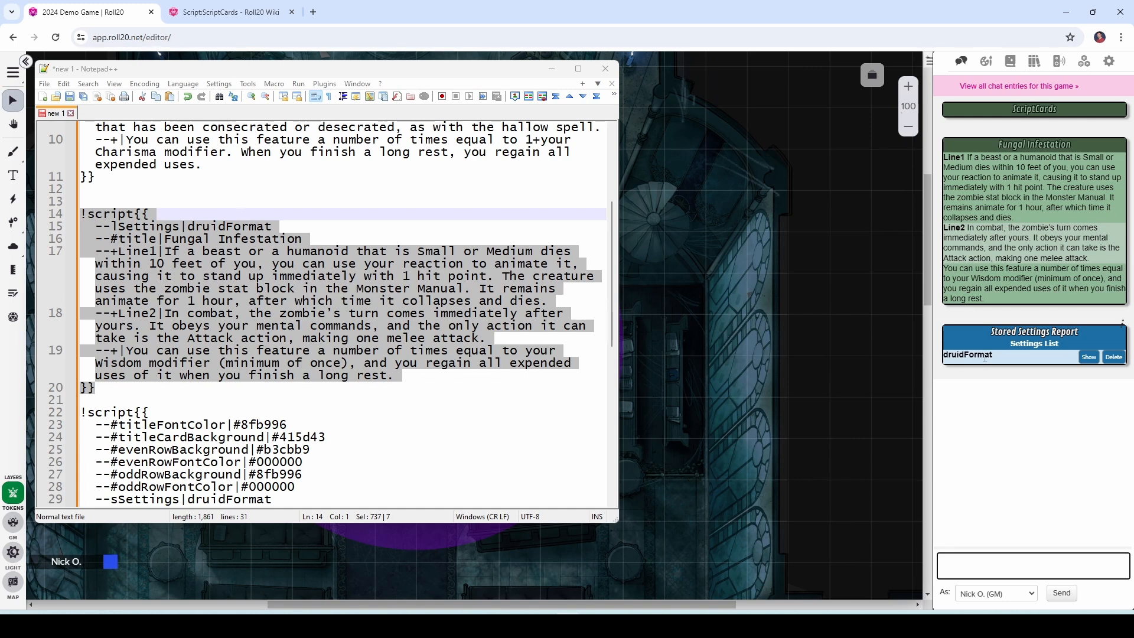
pyautogui.click(1088, 357)
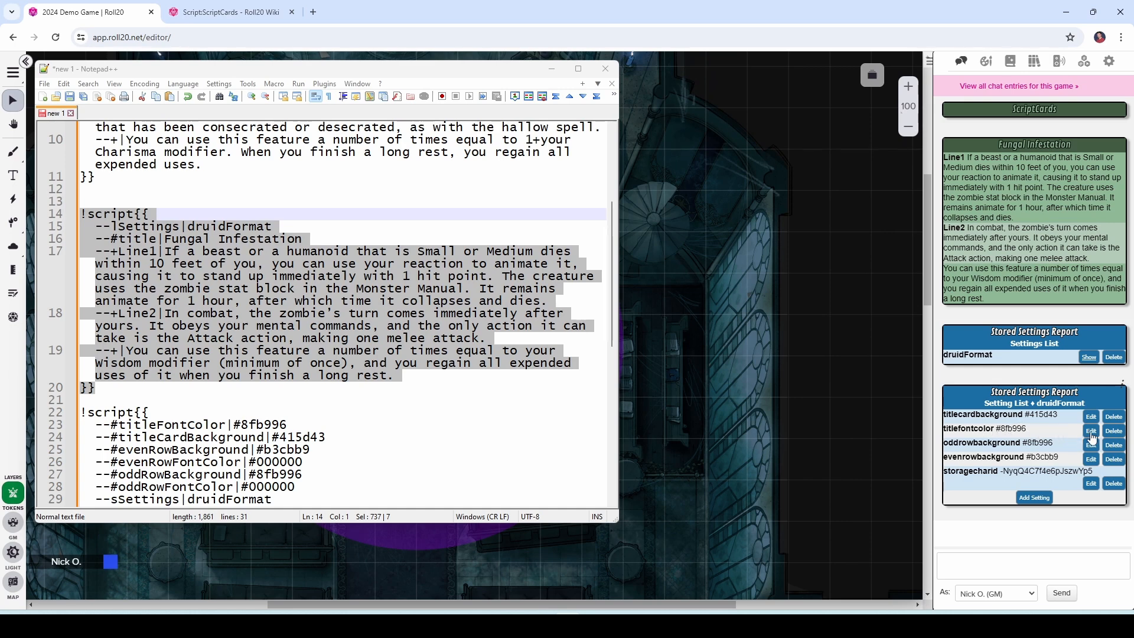
# - Edit druidFormat's titlefontcolor to #FFFFFF and submit the change
pyautogui.click(1091, 430)
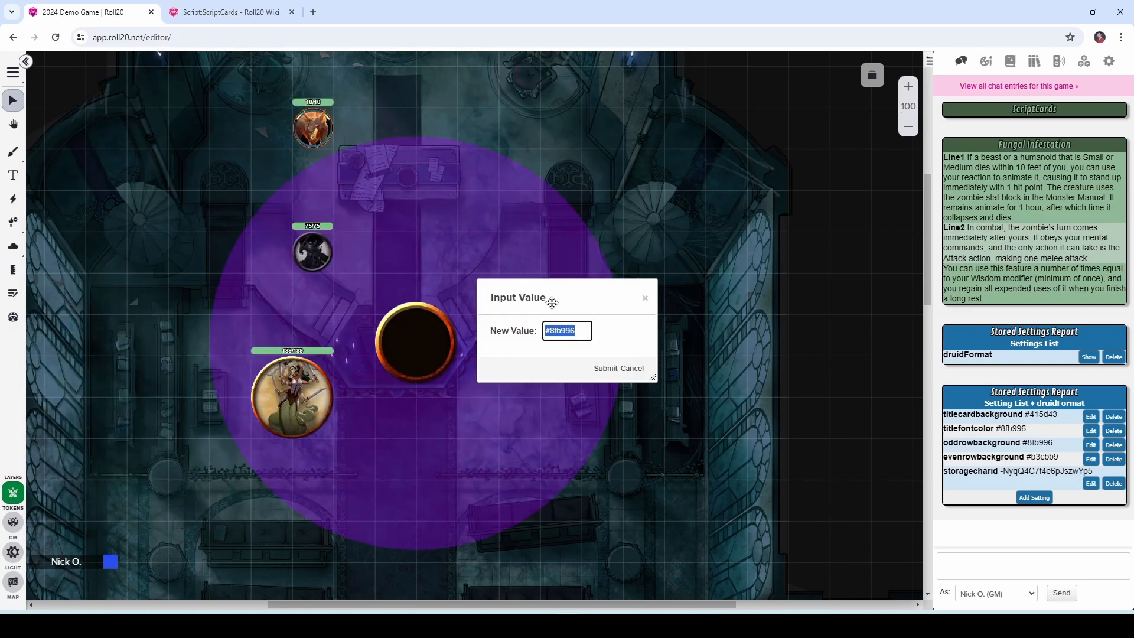
pyautogui.click(566, 330)
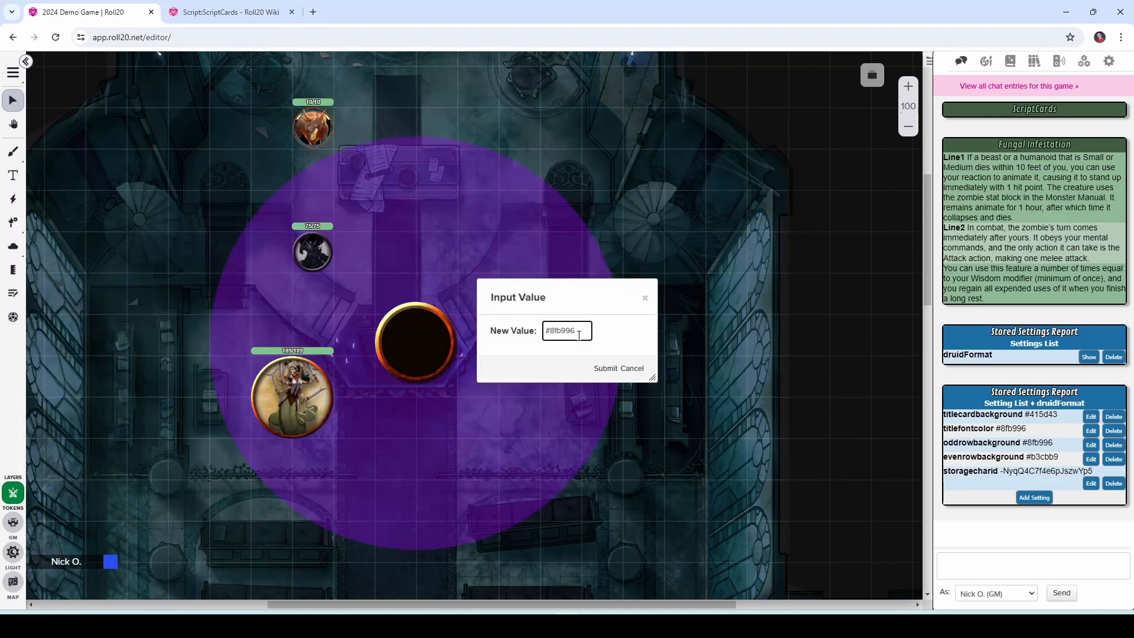
pyautogui.write('#FFFFFF')
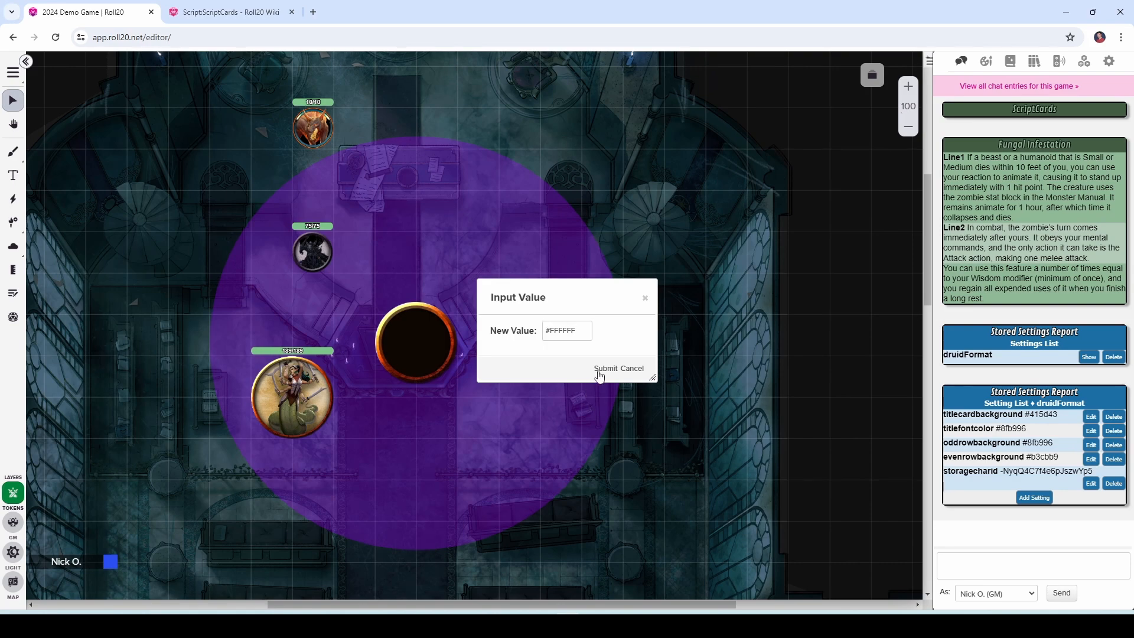
pyautogui.click(605, 368)
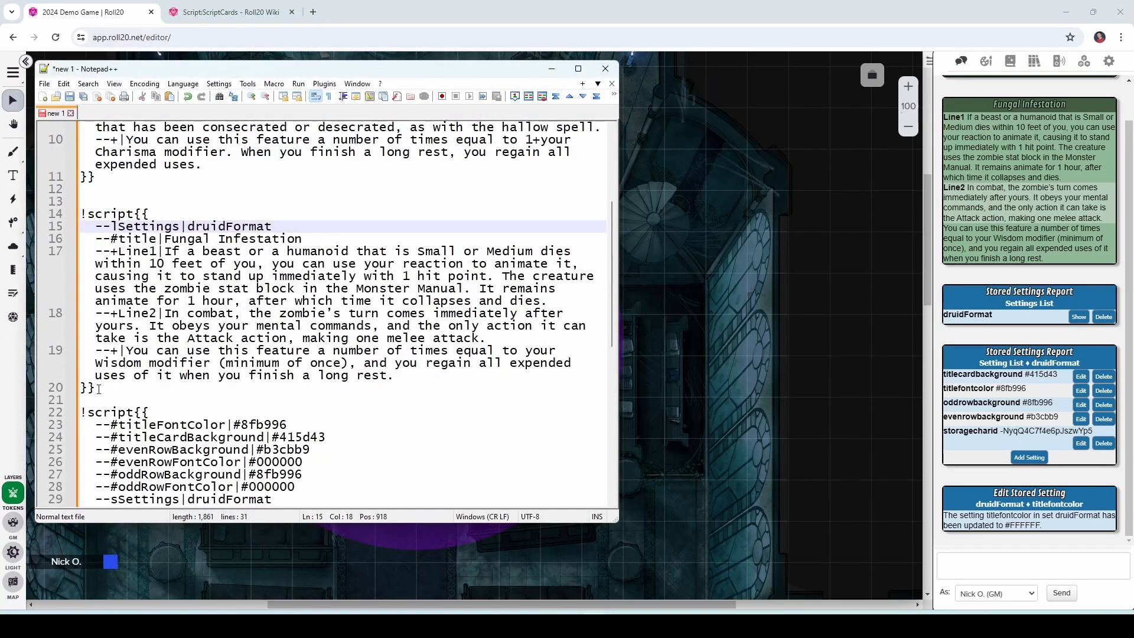
# - Select the Fungal Infestation !script block in Notepad++ to repost it with updated settings
pyautogui.moveTo(81, 214); pyautogui.dragTo(95, 388)
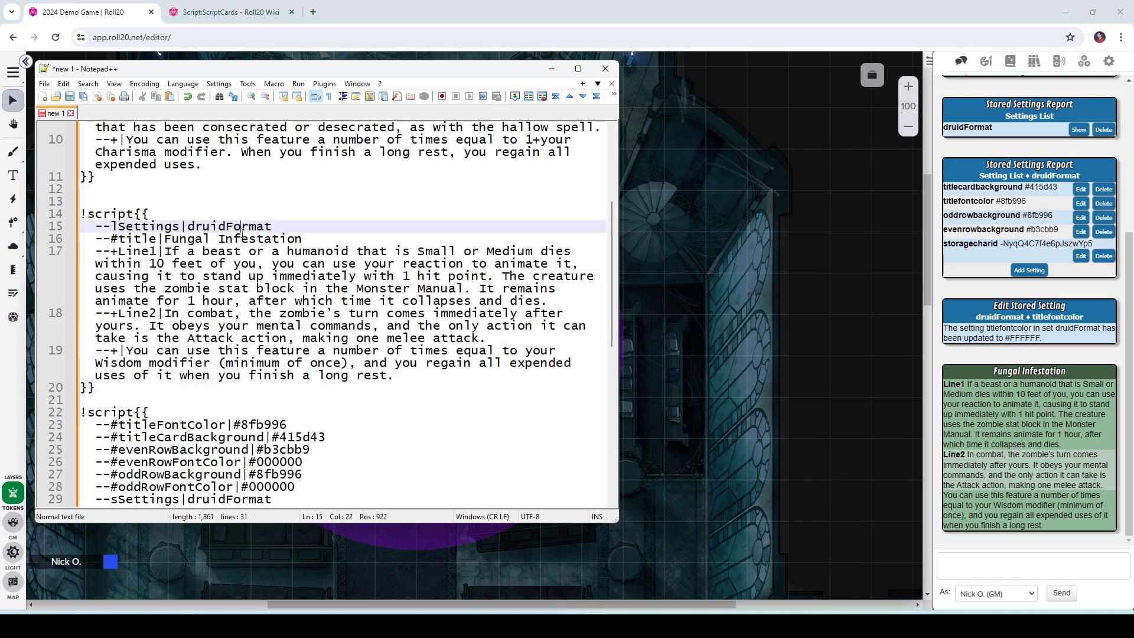
pyautogui.doubleClick(228, 227)
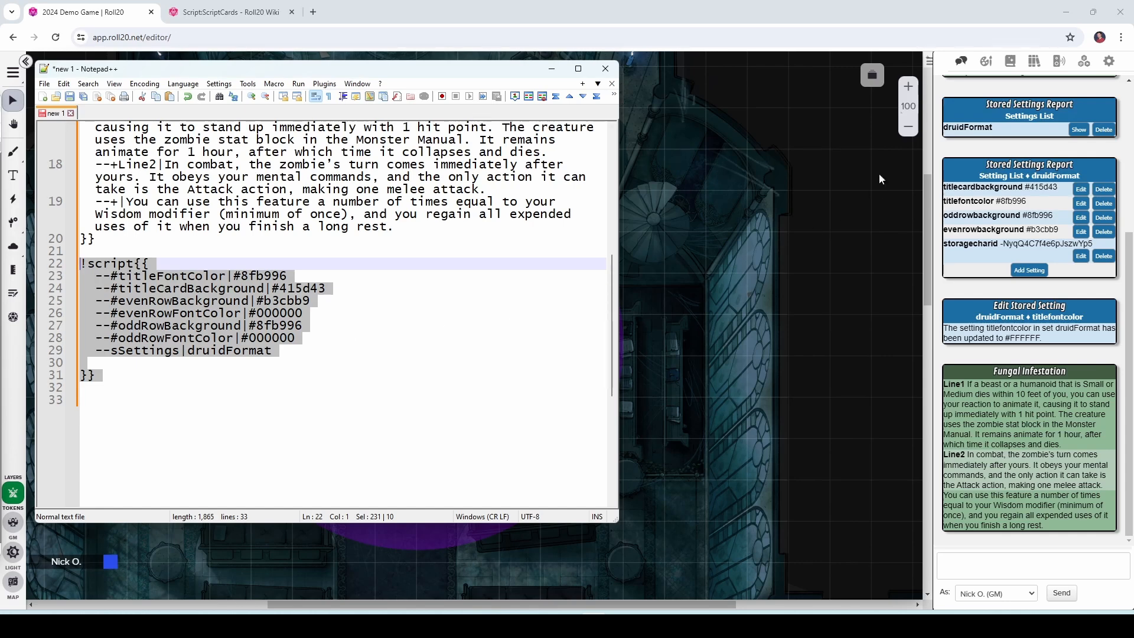
# - Show the Journal, view the ScriptCards_Storage character sheet, then minimize it
pyautogui.click(1010, 60)
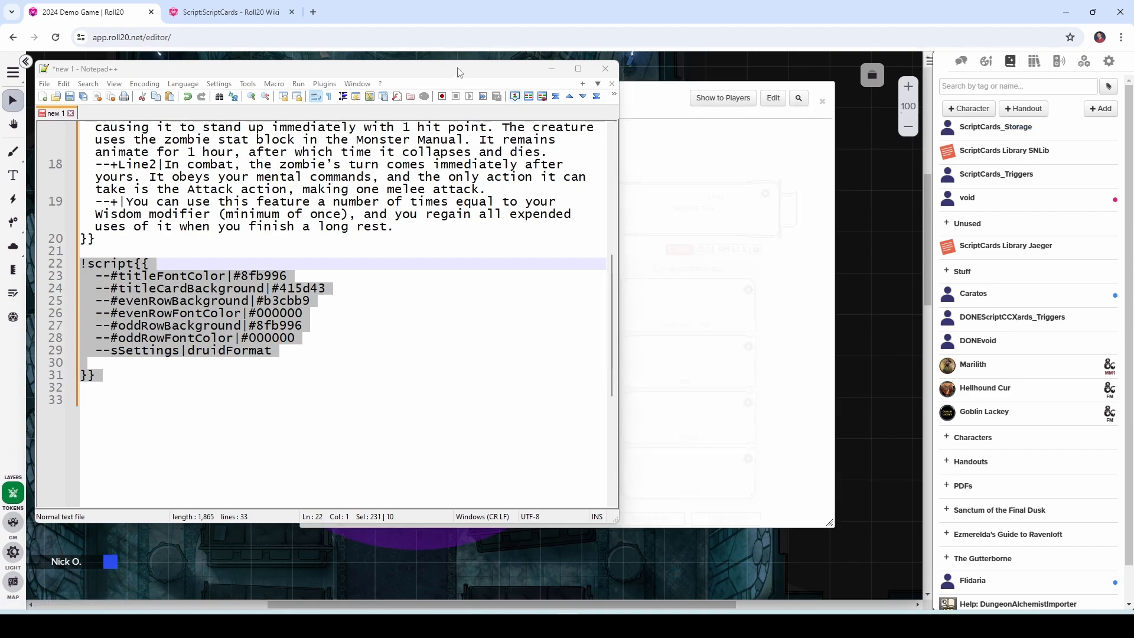
pyautogui.click(995, 126)
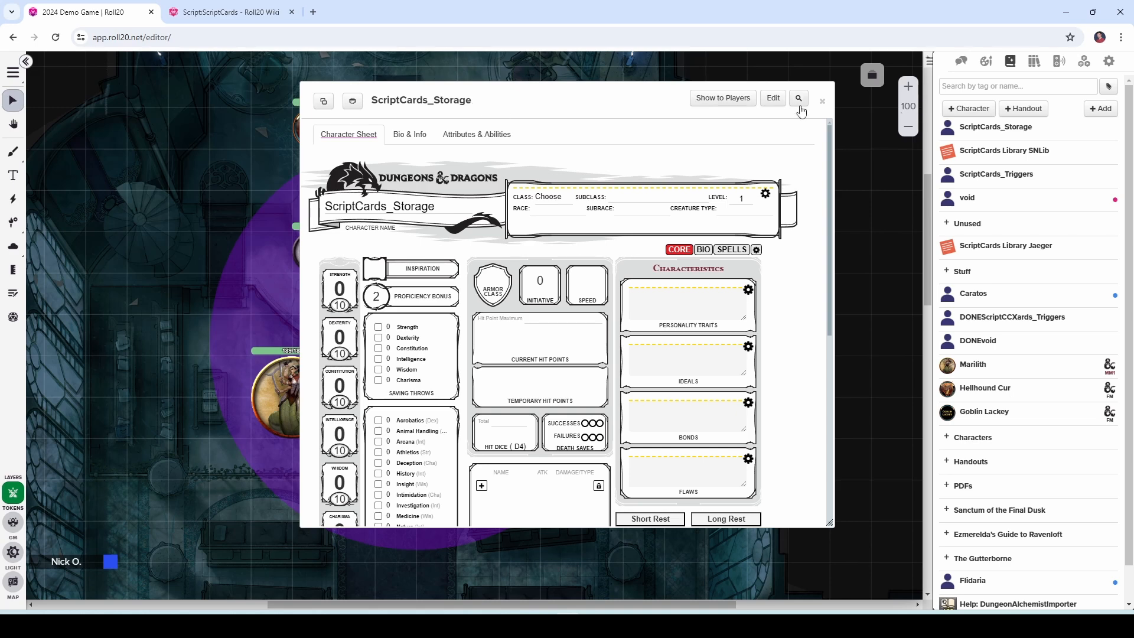
pyautogui.click(822, 100)
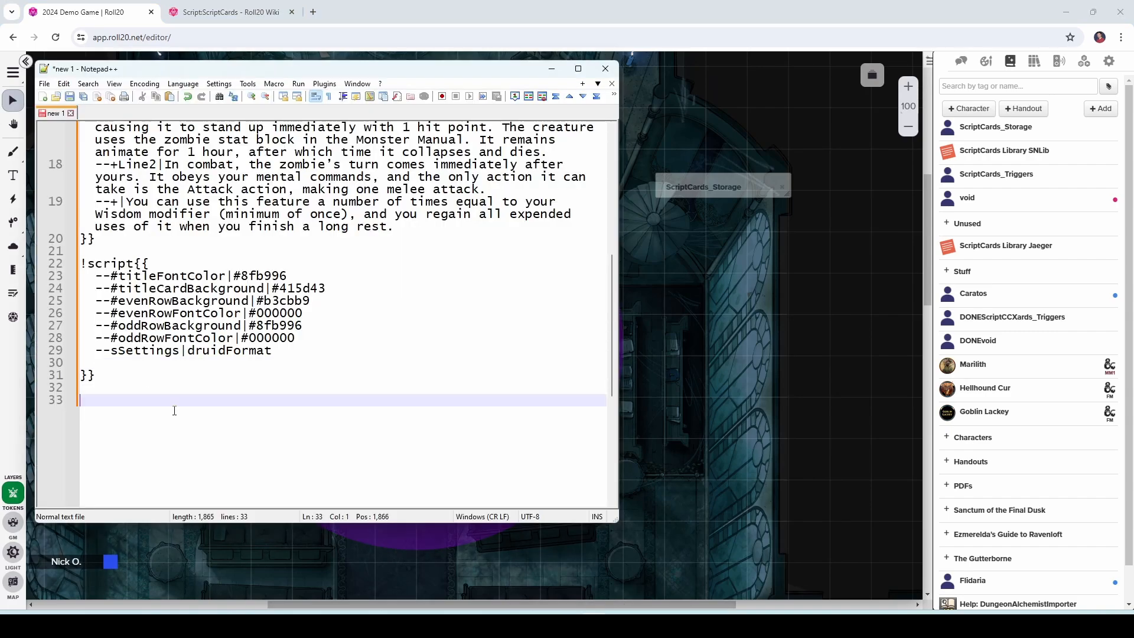
# - Write a !script{{ block setting titleFontColor #ffe63a and saving it via --s#Paladin|allsettings
pyautogui.write('!scer')
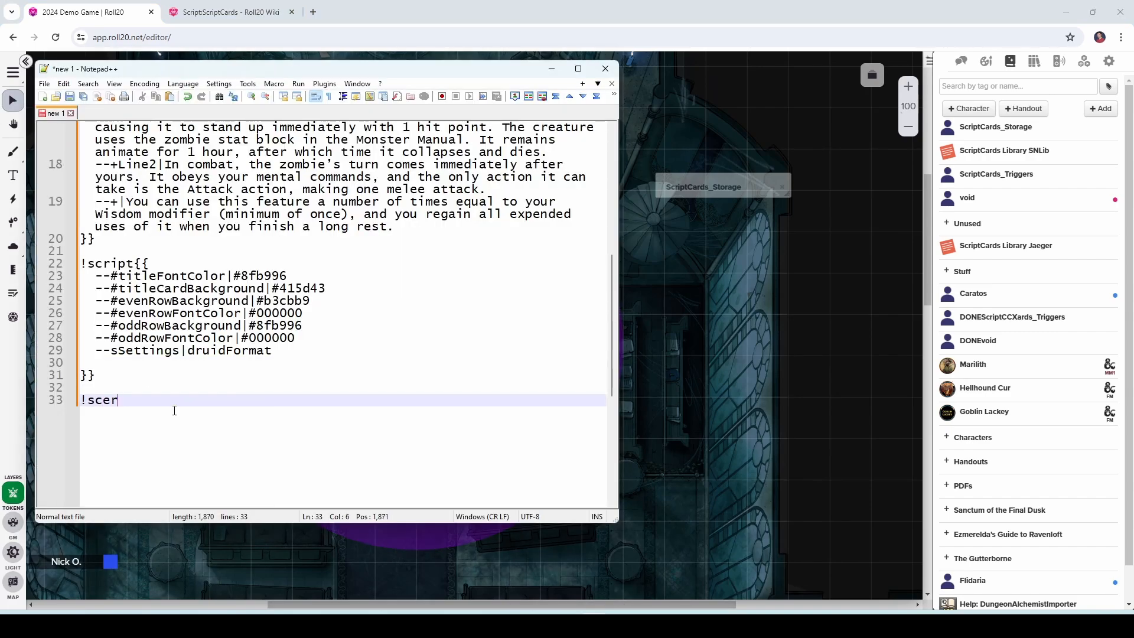
pyautogui.write('ipt{{')
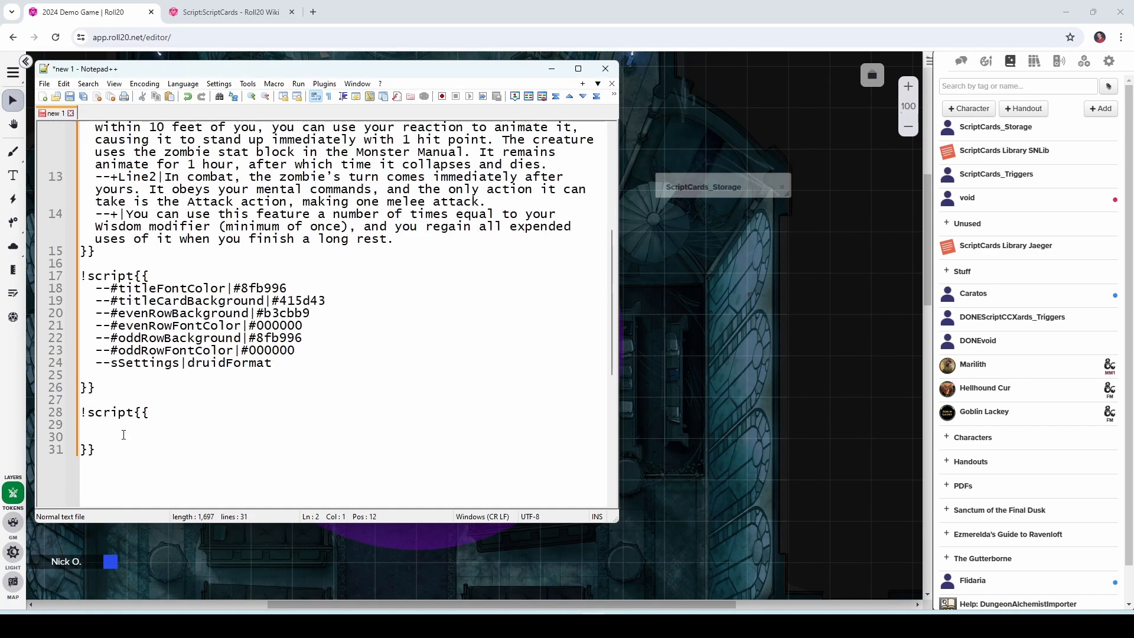
pyautogui.write('--#titleFontColor|#ffe63a')
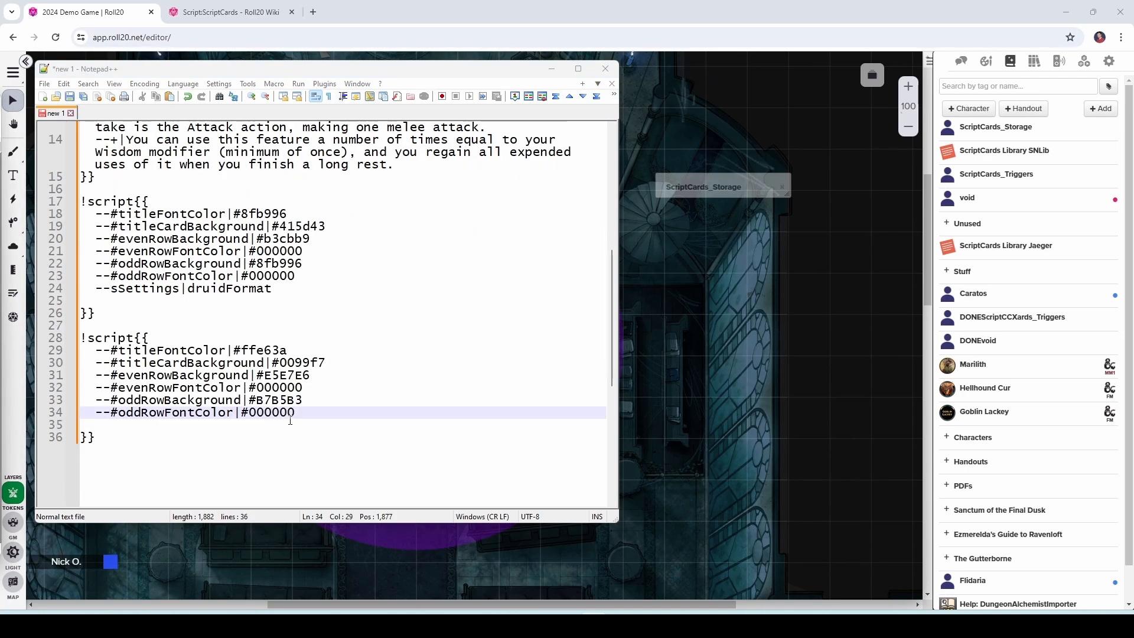
pyautogui.write('--s#Paladin|allsettings')
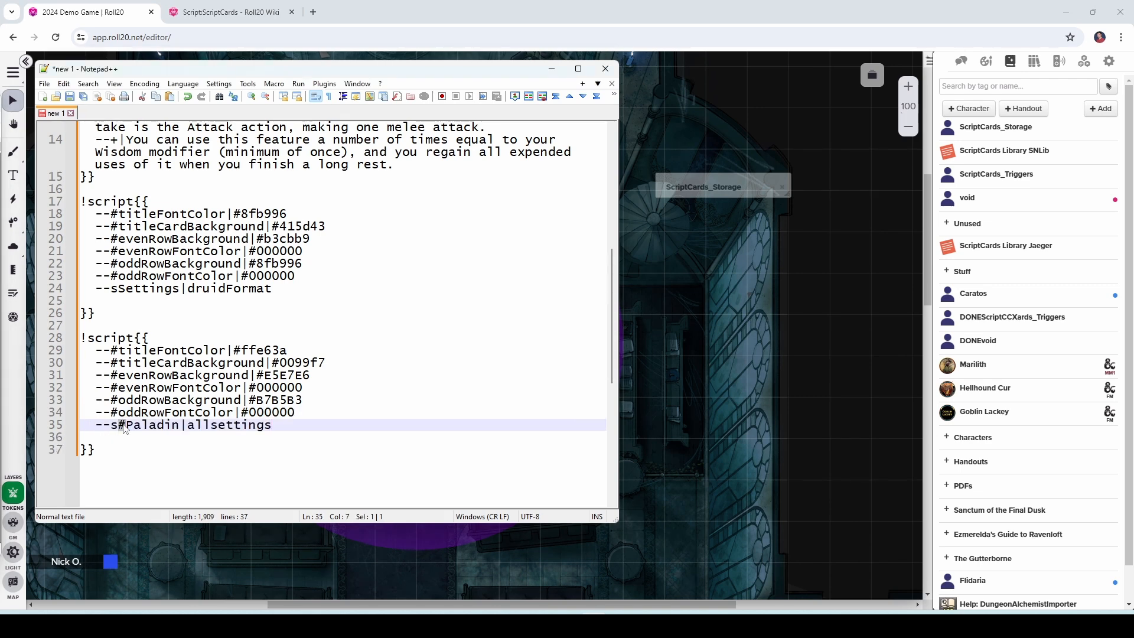
pyautogui.doubleClick(150, 424)
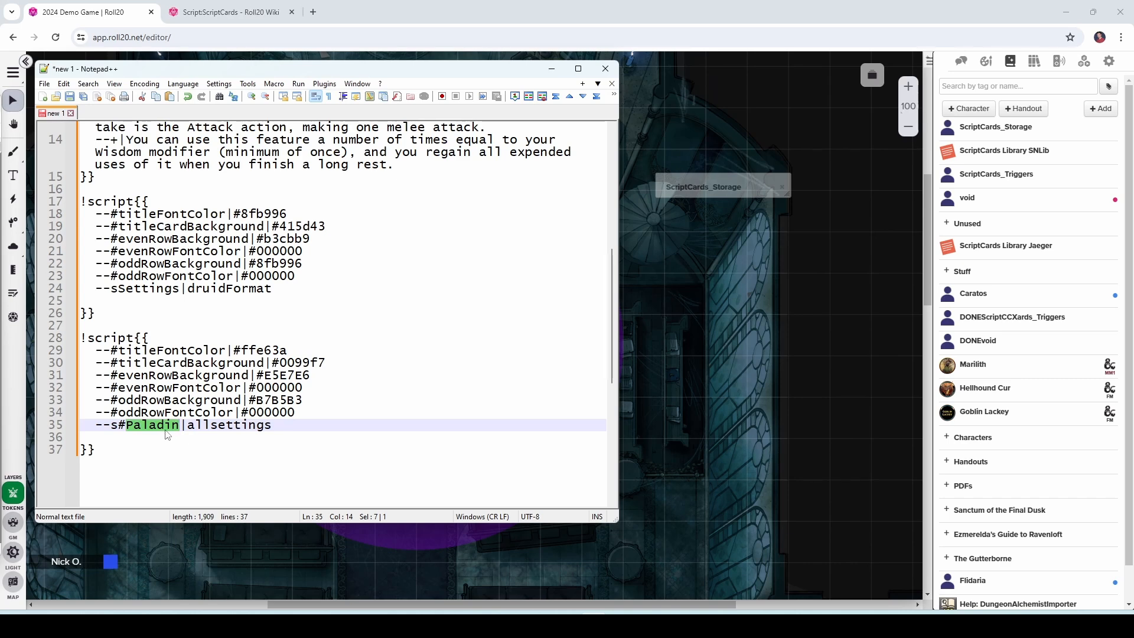
pyautogui.doubleClick(228, 424)
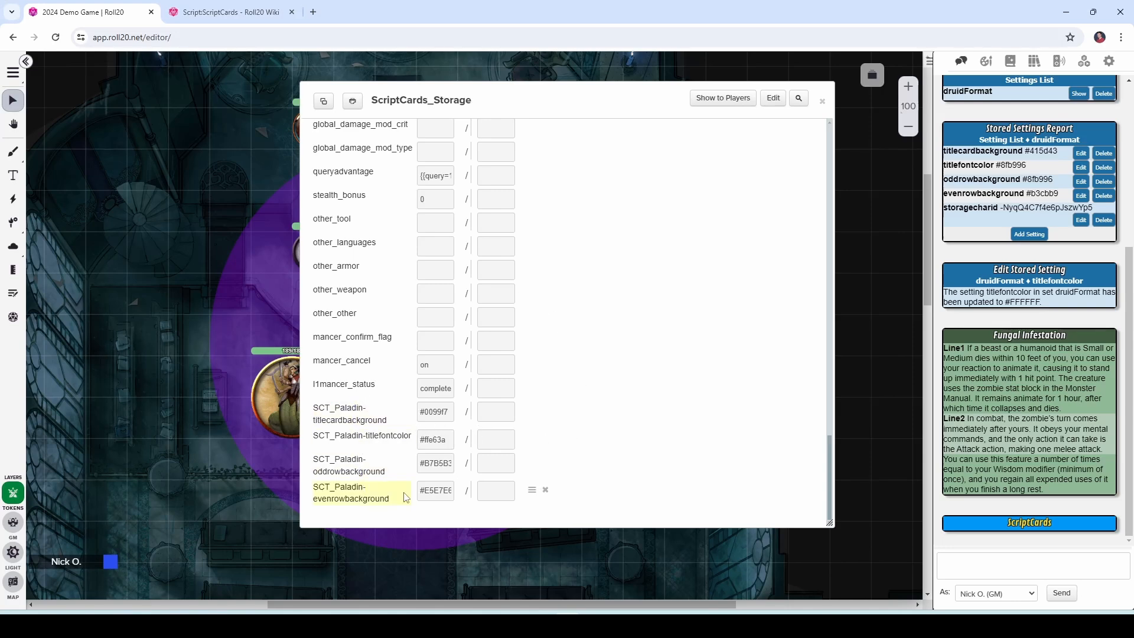
pyautogui.moveTo(374, 371)
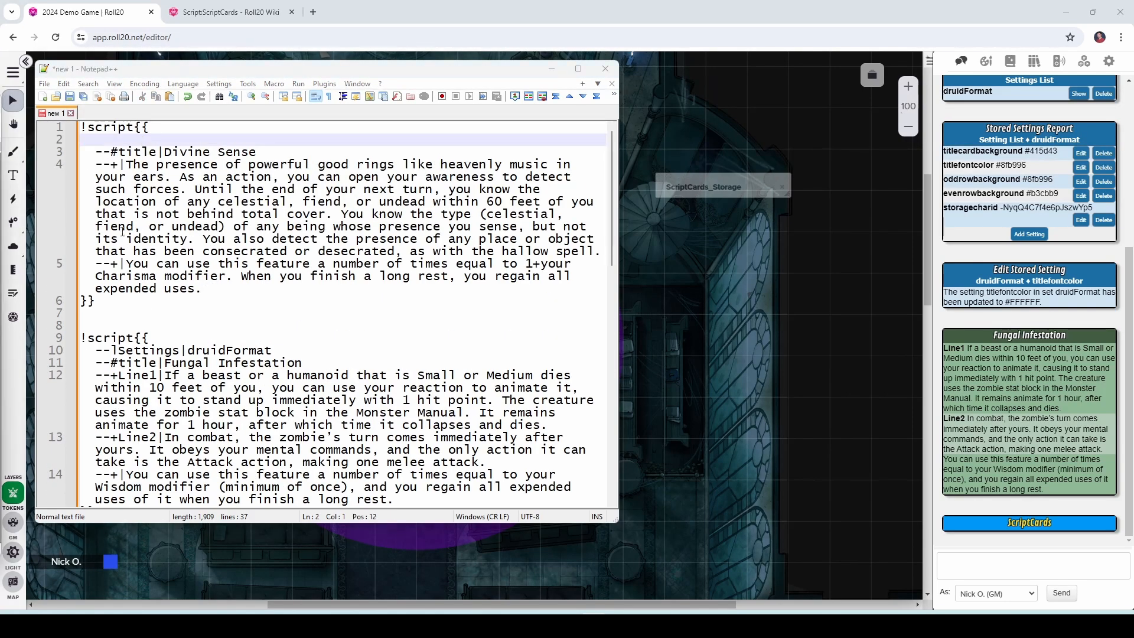
# - Add --l#Paladin|allsettings to the Divine Sense script so its card uses the Paladin template
pyautogui.write('--l#Paladin|allsettings')
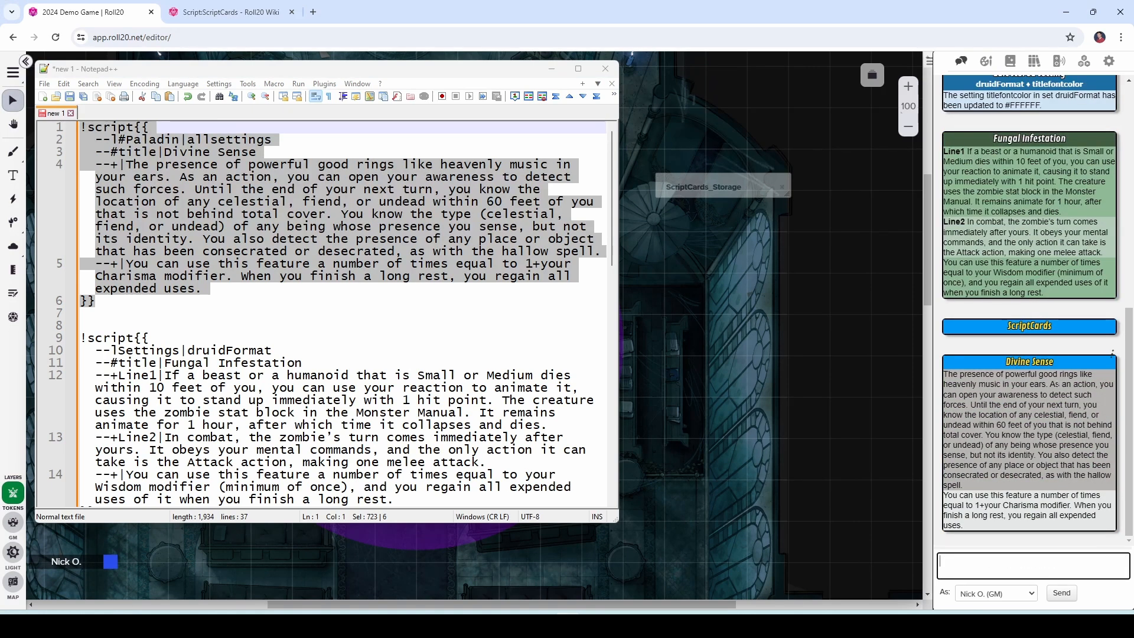
pyautogui.moveTo(669, 221)
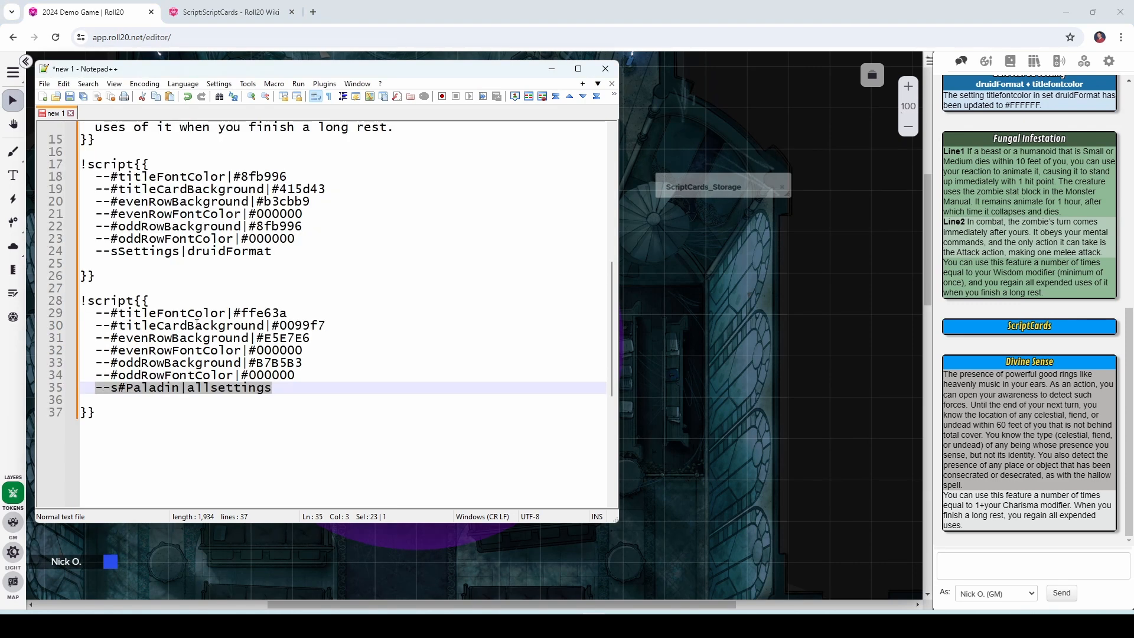
# - Rewrite the druidFormat save line as --s#Druid|allsettings and return to the ScriptCards_Storage sheet
pyautogui.click(180, 251)
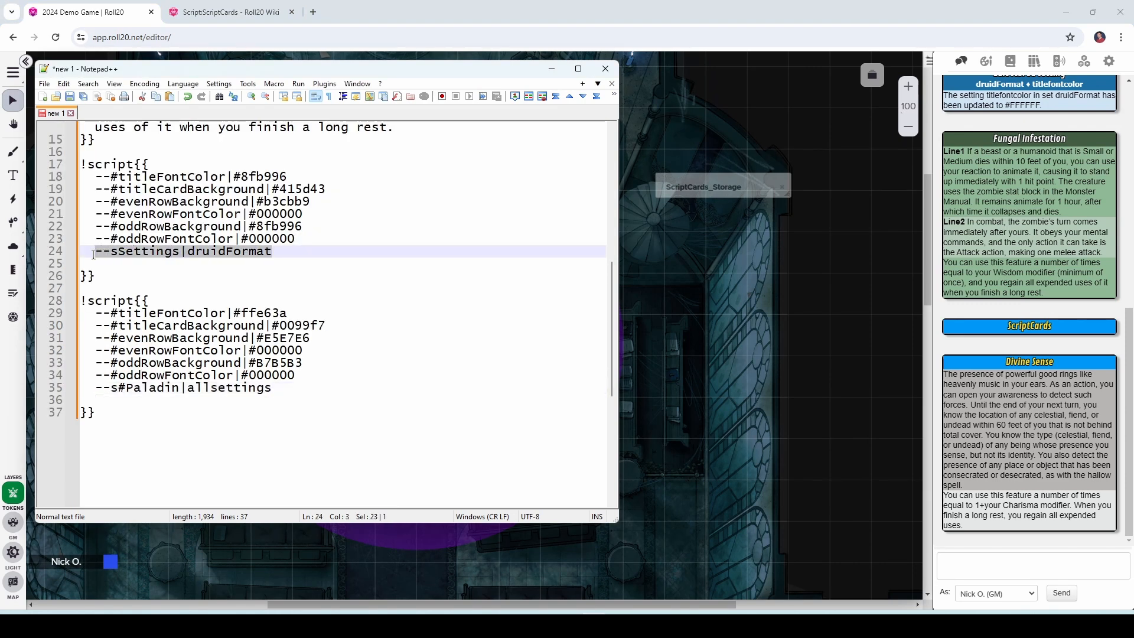
pyautogui.write('#D|allsettings')
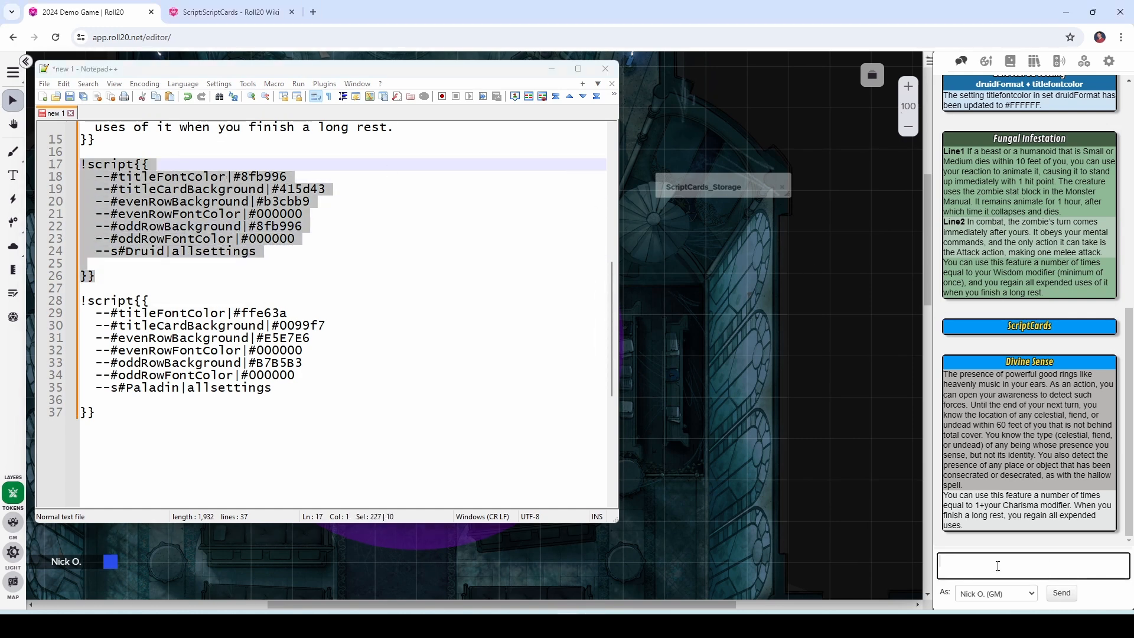
pyautogui.scroll(-3)
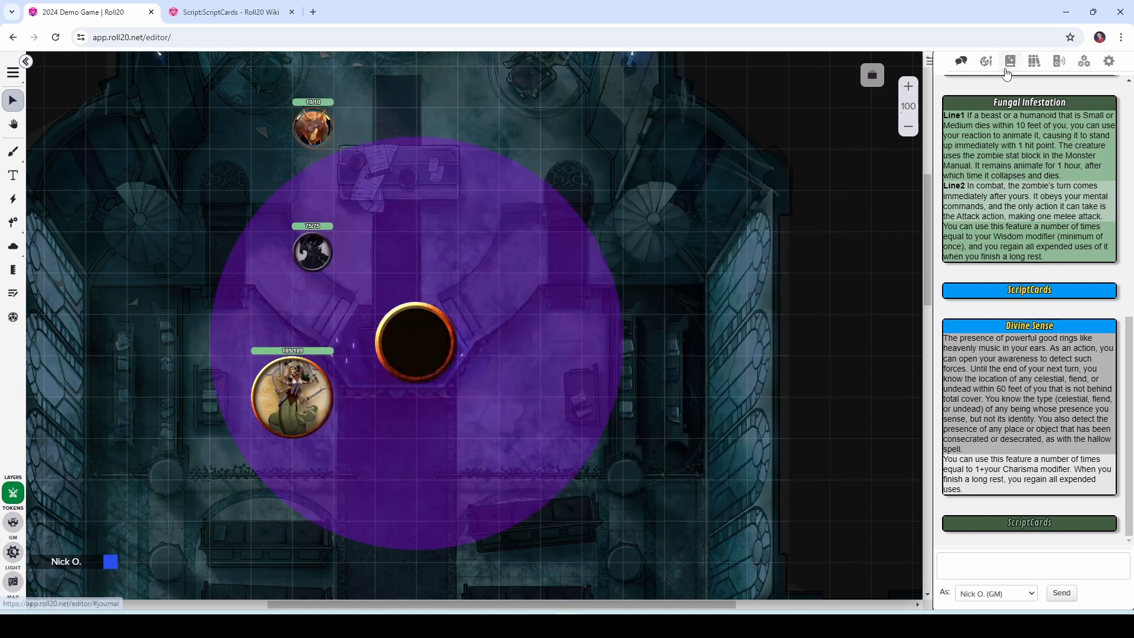
pyautogui.click(1010, 60)
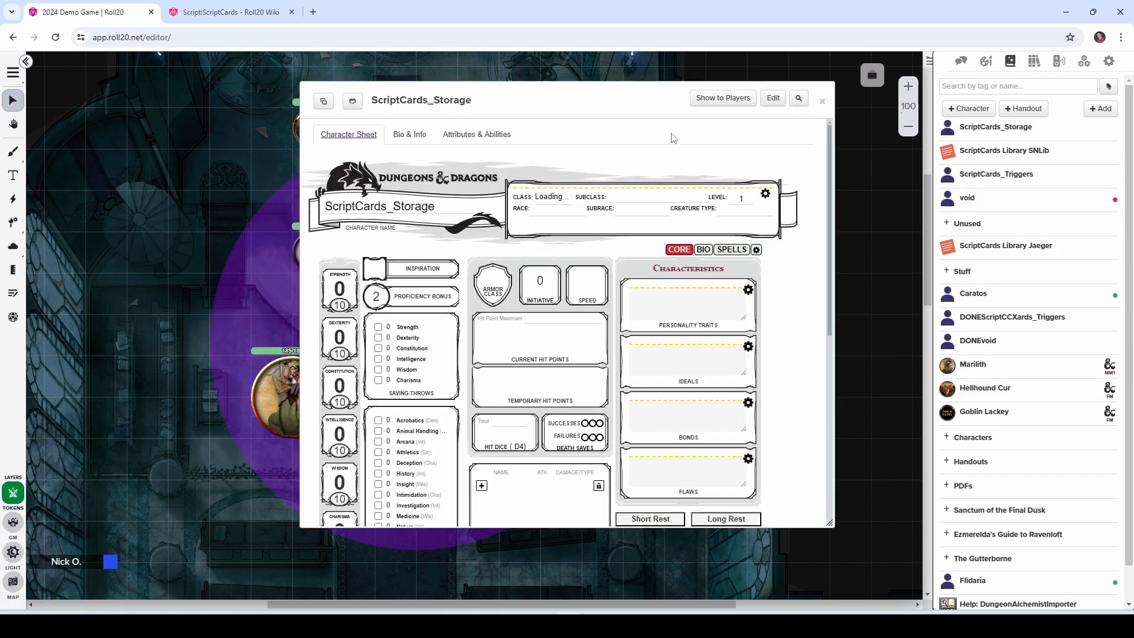